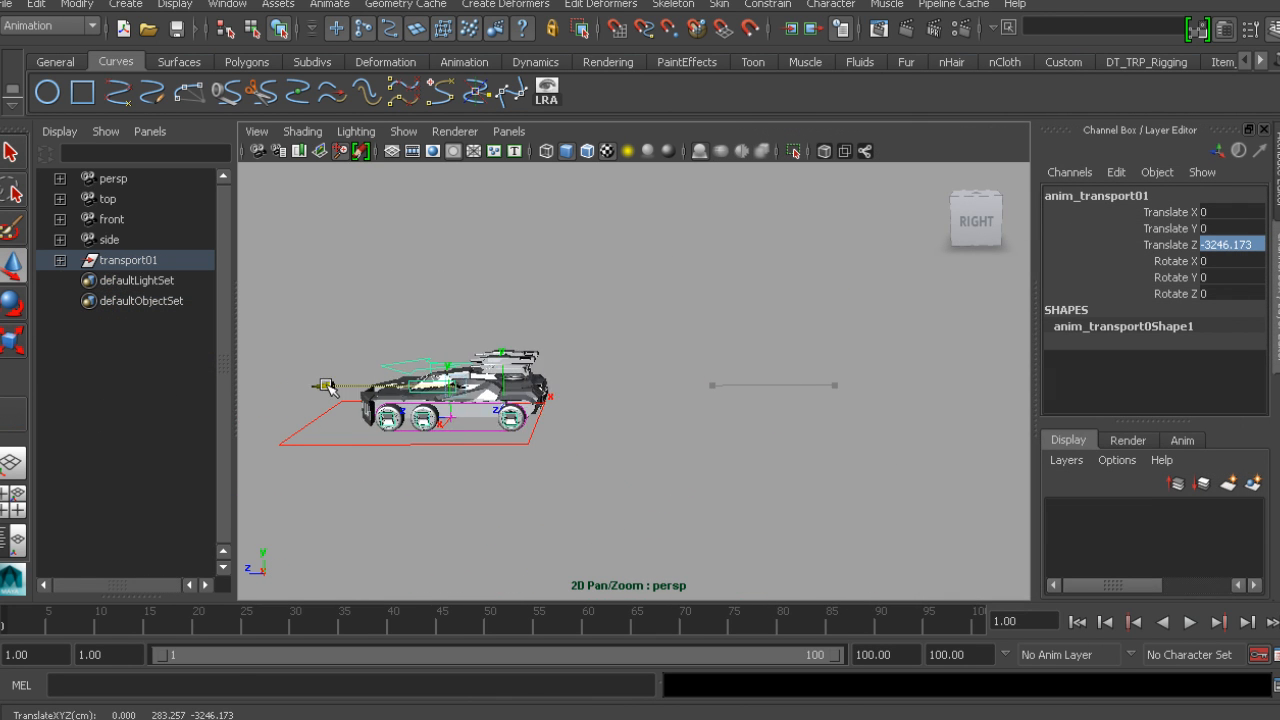
# - Dolly in close on the tread links wrapped around a wheel of transport01
pyautogui.moveTo(328, 387); pyautogui.dragTo(540, 385)
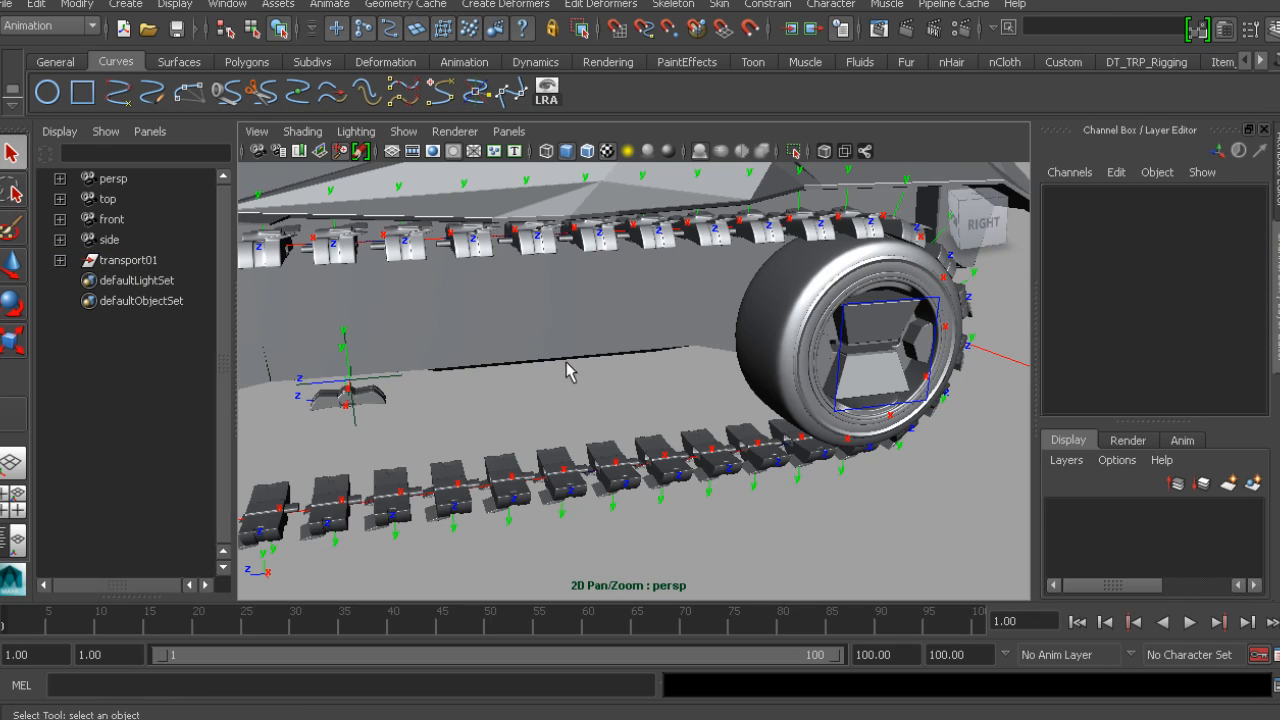
# - Dolly back out to frame the whole vehicle with treads around all six wheels
pyautogui.moveTo(570, 370); pyautogui.dragTo(640, 375)
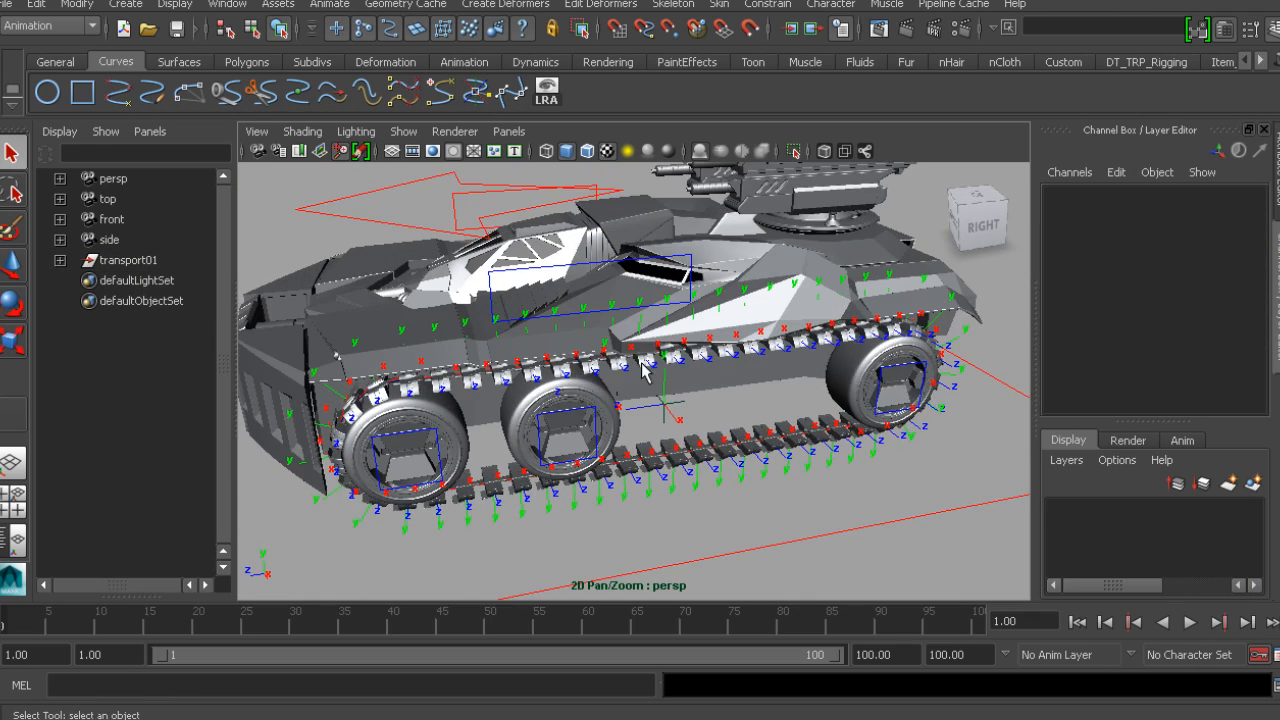
pyautogui.moveTo(885, 365)
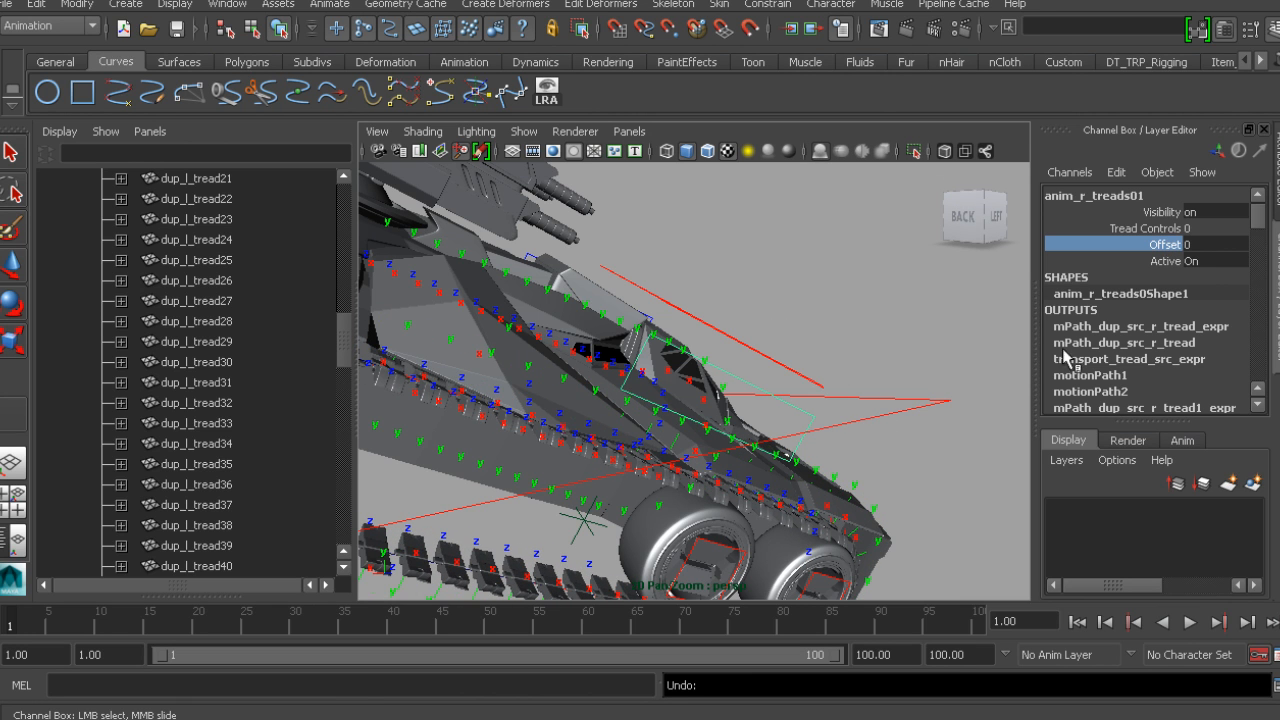
# - Open the Off/On dropdown for anim_r_treads01's Active attribute in the Channel Box
pyautogui.click(1210, 260)
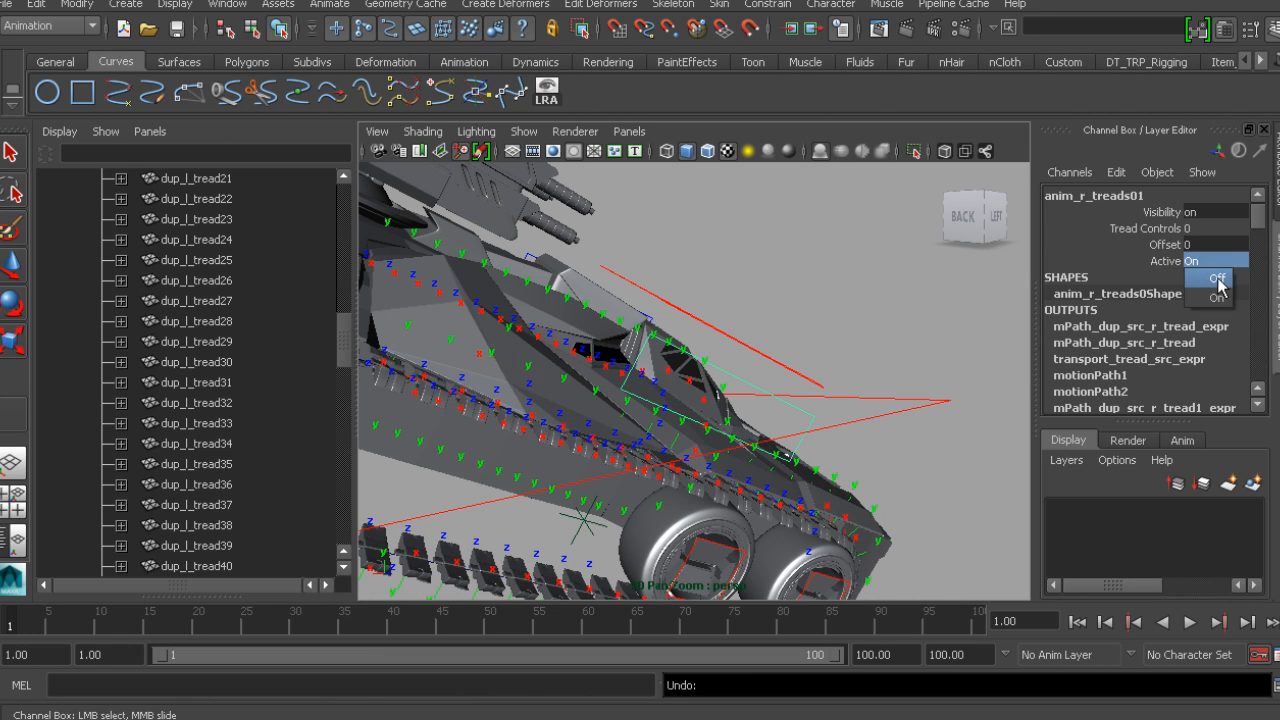